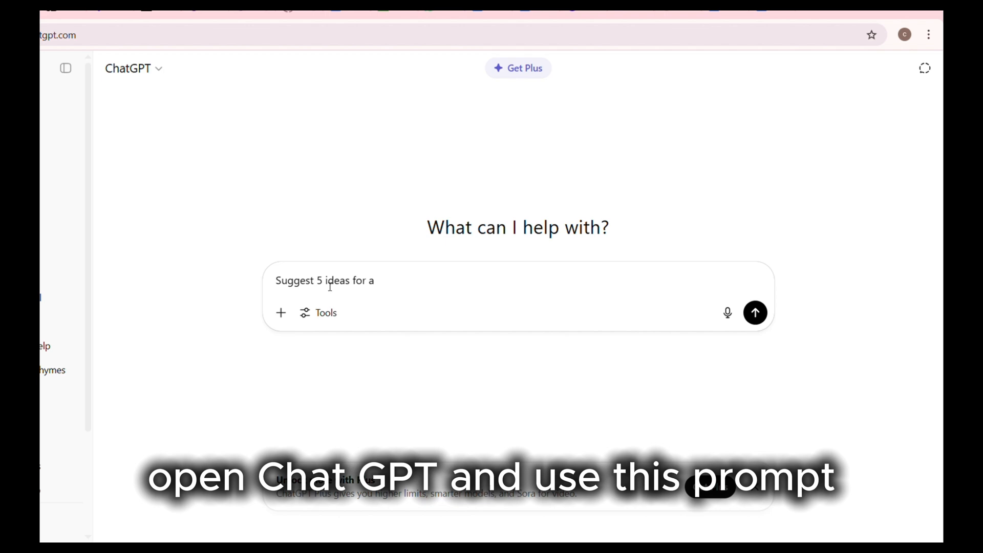
# Ask ChatGPT for five animated educational kids' video ideas and review the list.
pyautogui.write('n animated educational vi')
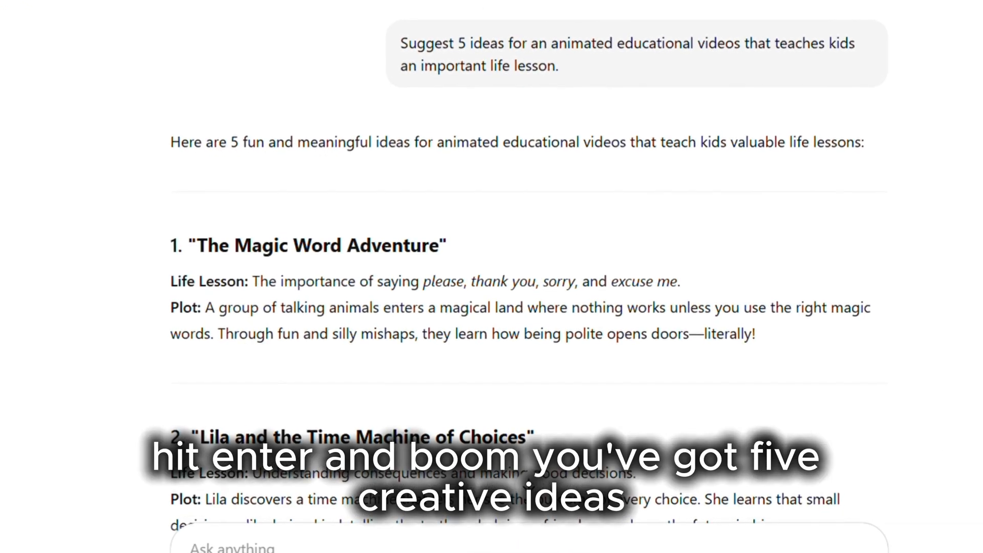
pyautogui.scroll(-3)
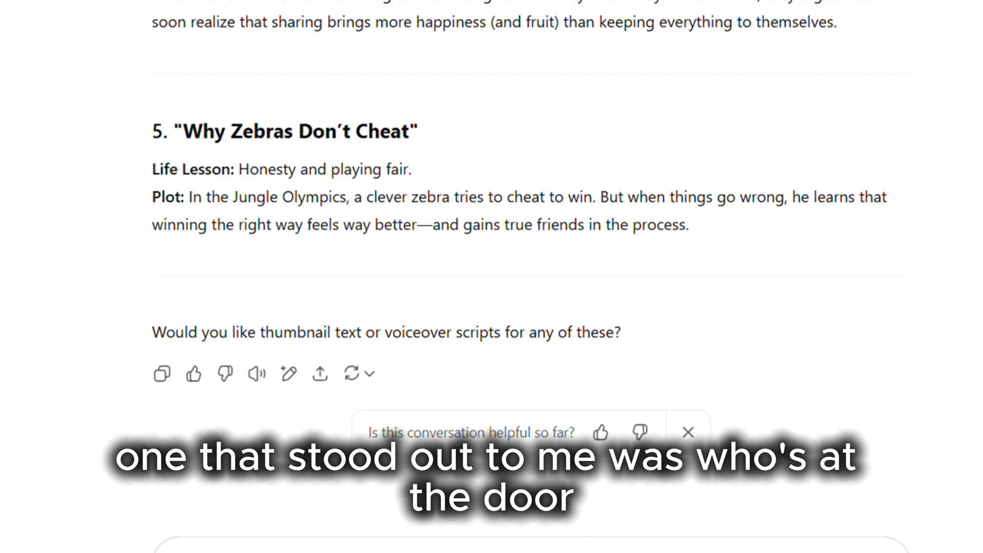
pyautogui.scroll(-3)
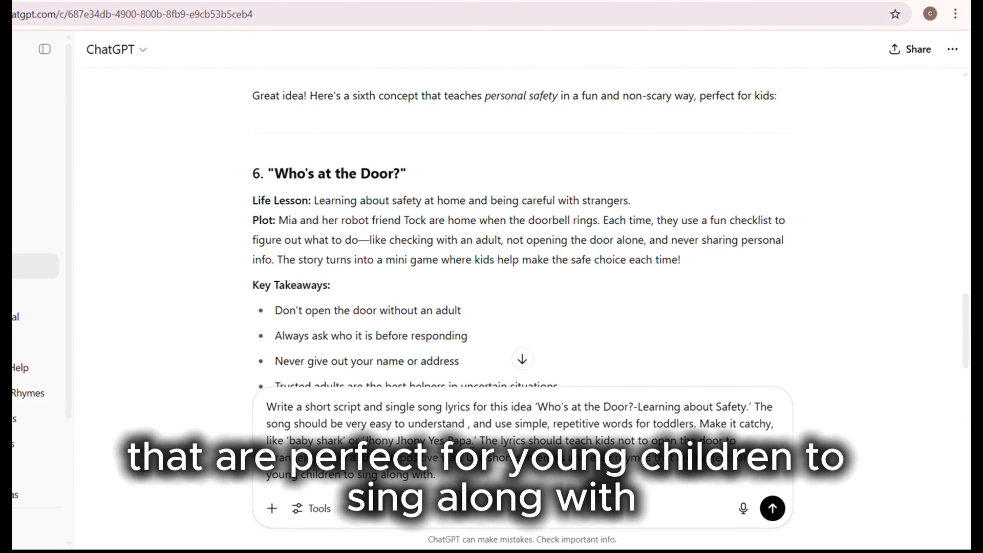
# Send the script-and-song request for 'Who's at the Door?' with Mia and Tock.
pyautogui.click(773, 508)
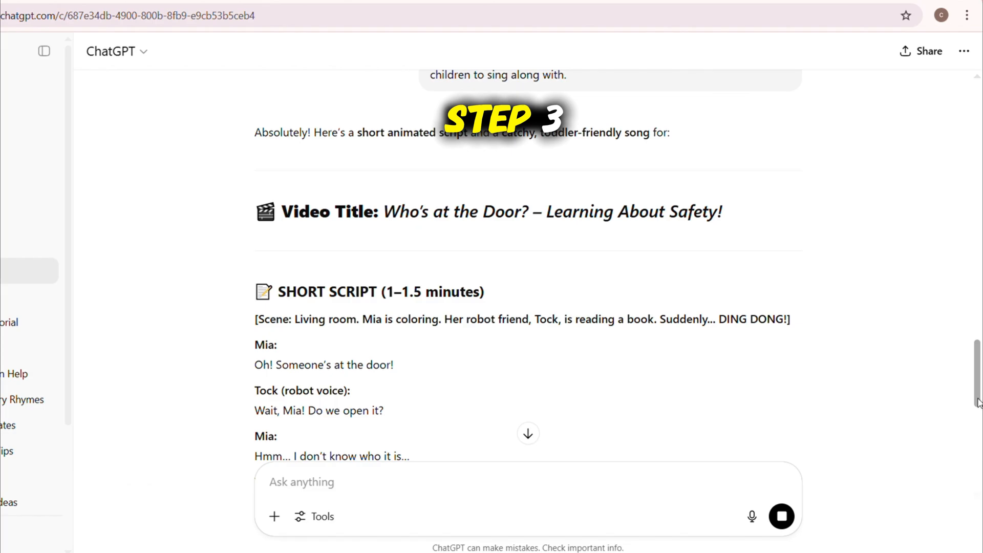
# Send the 20-scene breakdown request for 'Who's at the Door?'.
pyautogui.scroll(-3)
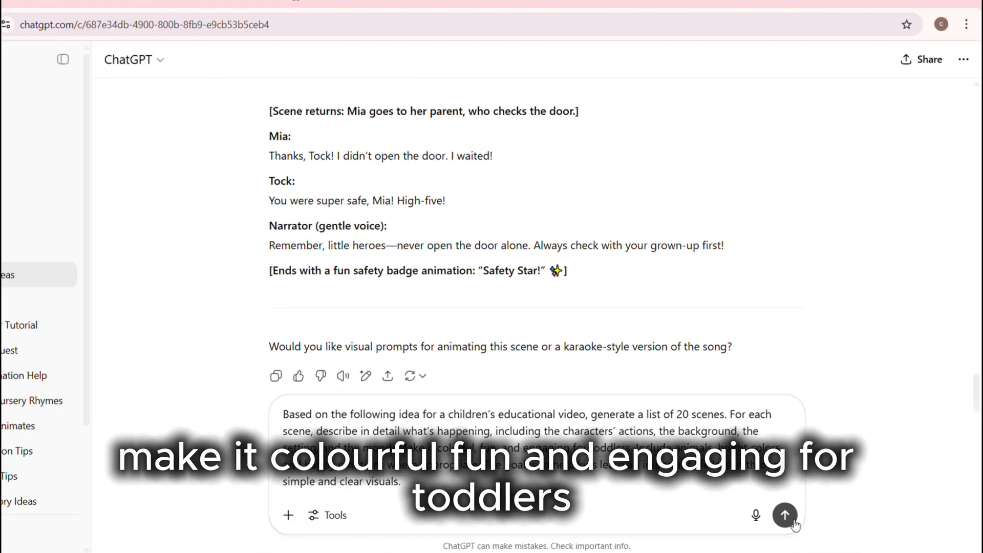
pyautogui.click(787, 516)
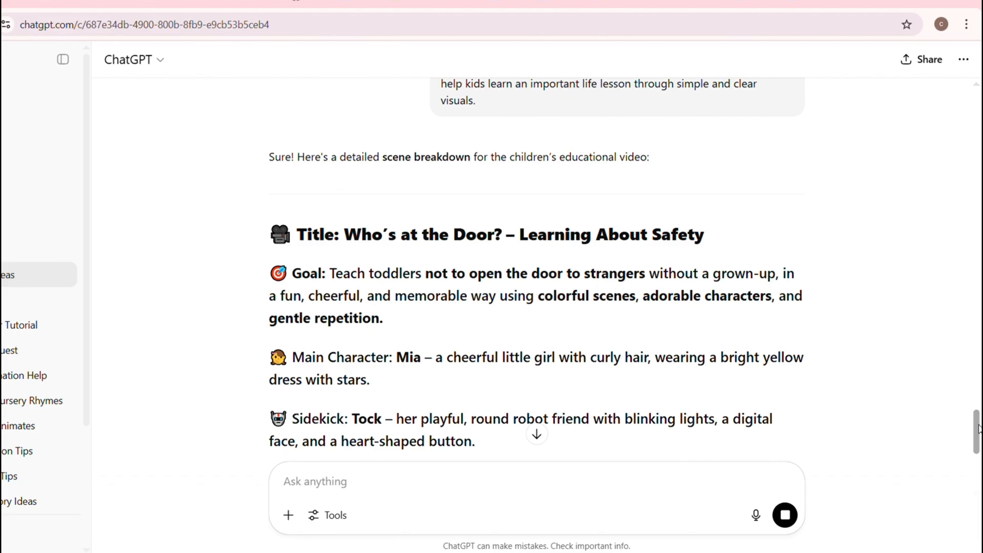
# Send the request for per-scene Pixar-style image prompts after reviewing the breakdown.
pyautogui.scroll(-3)
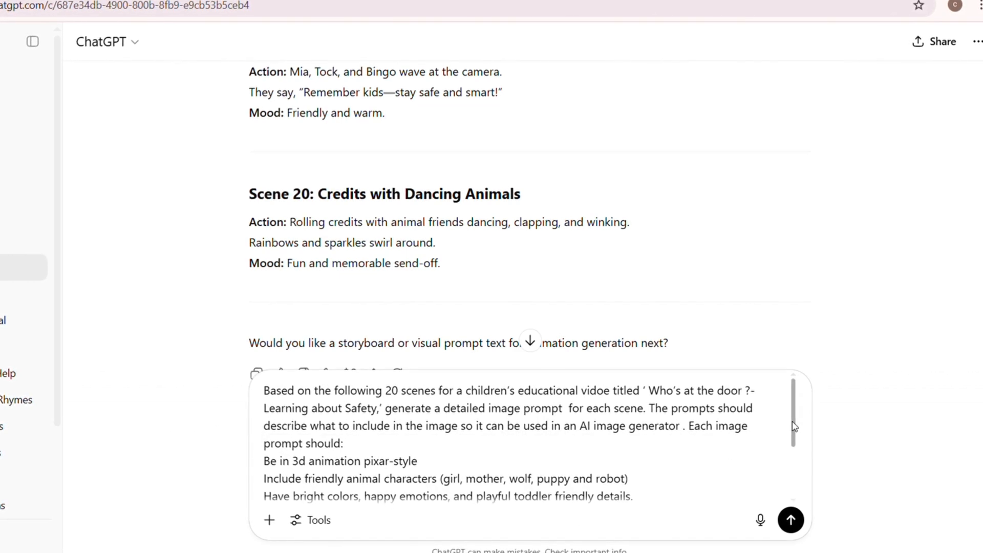
pyautogui.scroll(-3)
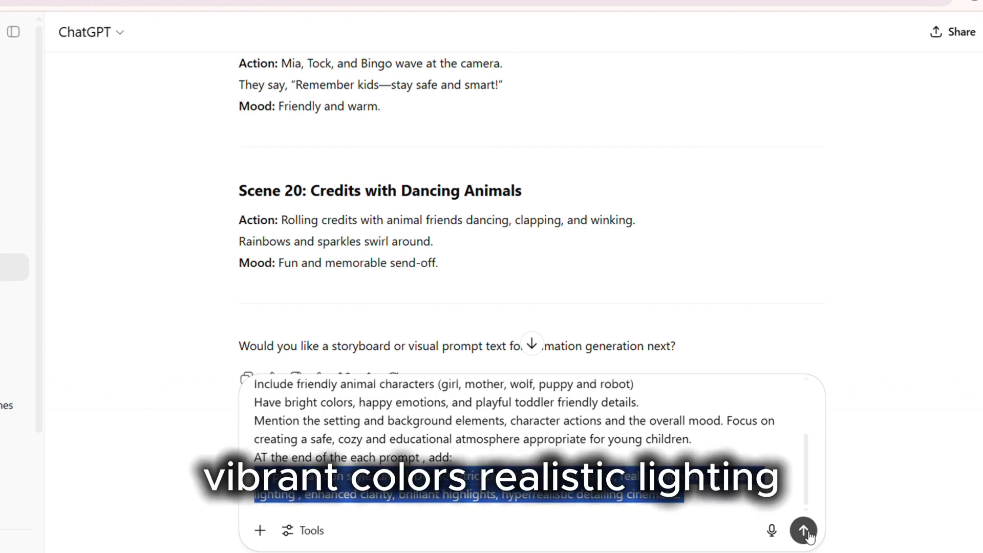
pyautogui.click(803, 531)
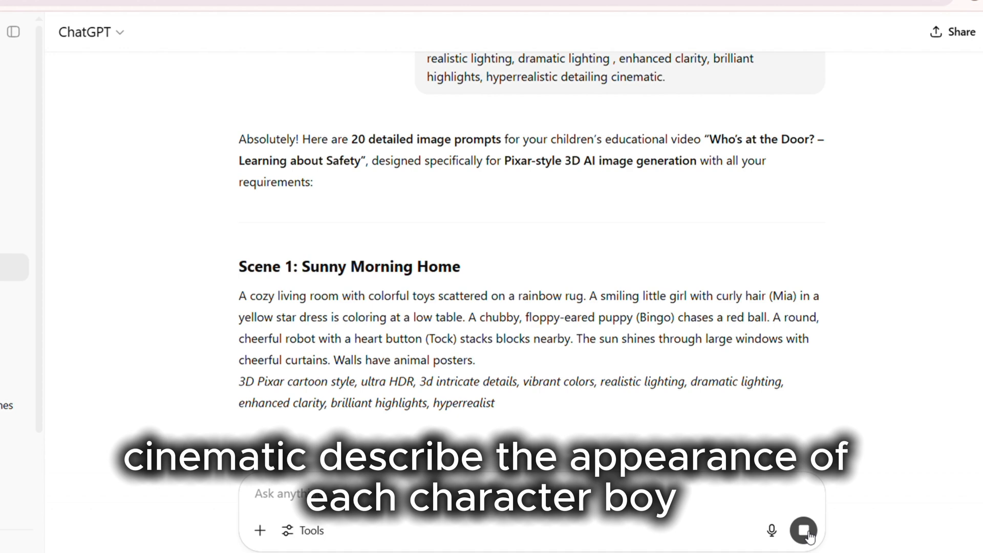
# Send the character-description request before moving to Leonardo.ai.
pyautogui.click(804, 532)
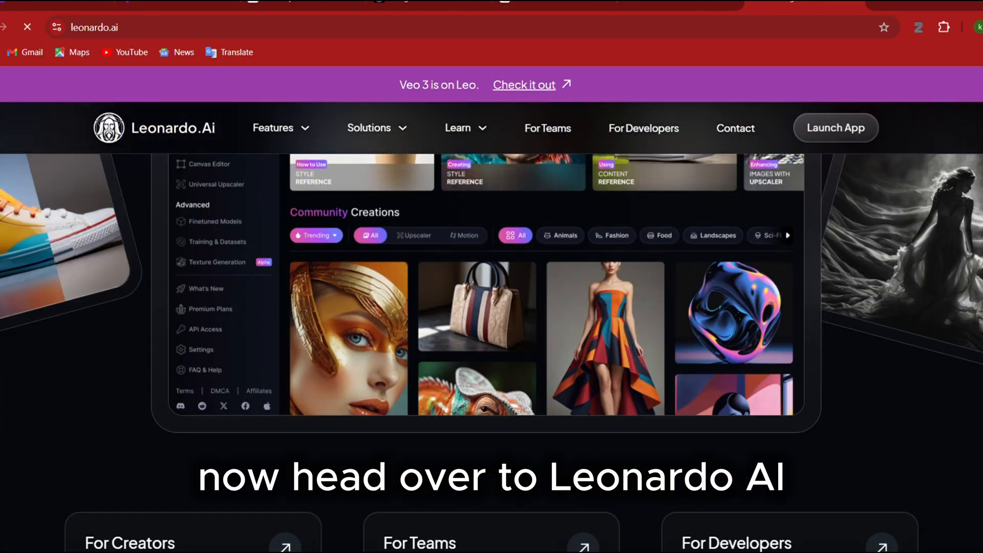
# Generate Phoenix 1.0 3D Render 16:9 images from the Scene 1 prompt and review them.
pyautogui.click(835, 127)
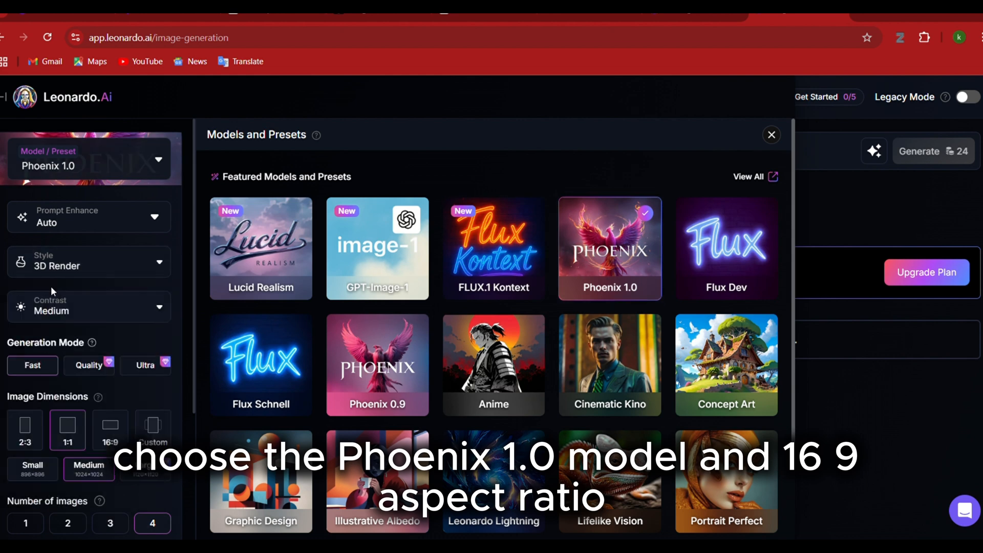
pyautogui.click(110, 430)
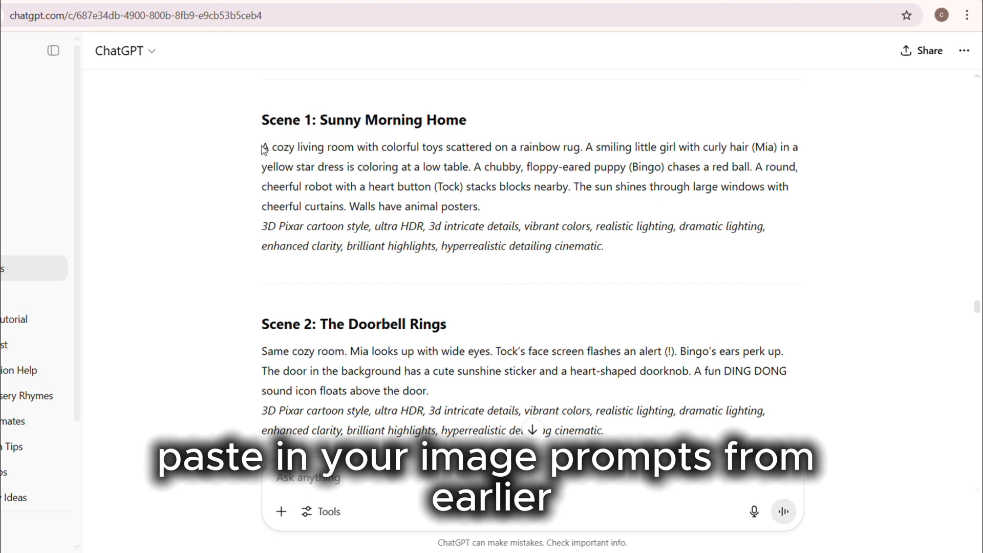
pyautogui.moveTo(262, 146); pyautogui.dragTo(604, 246)
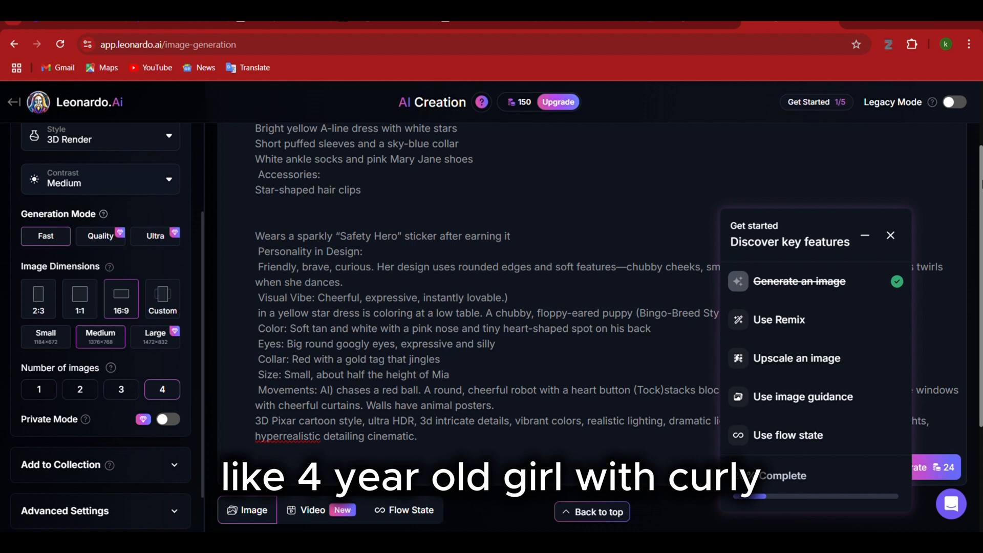
pyautogui.click(891, 236)
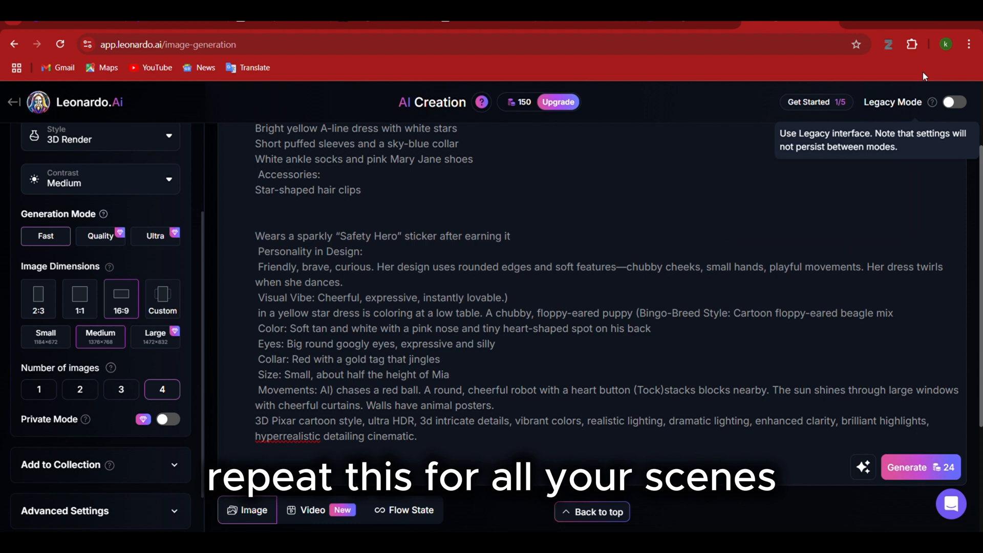
pyautogui.click(914, 467)
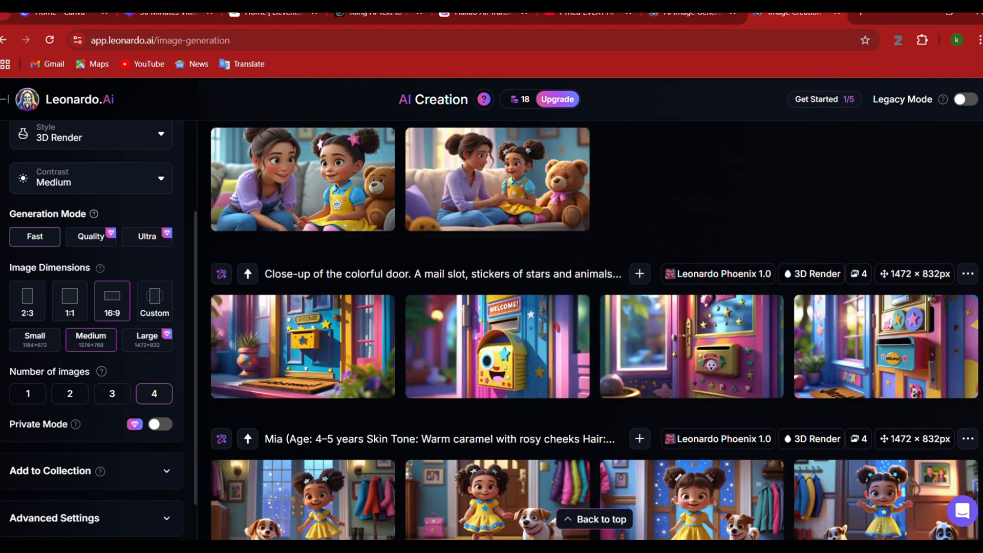
pyautogui.scroll(-3)
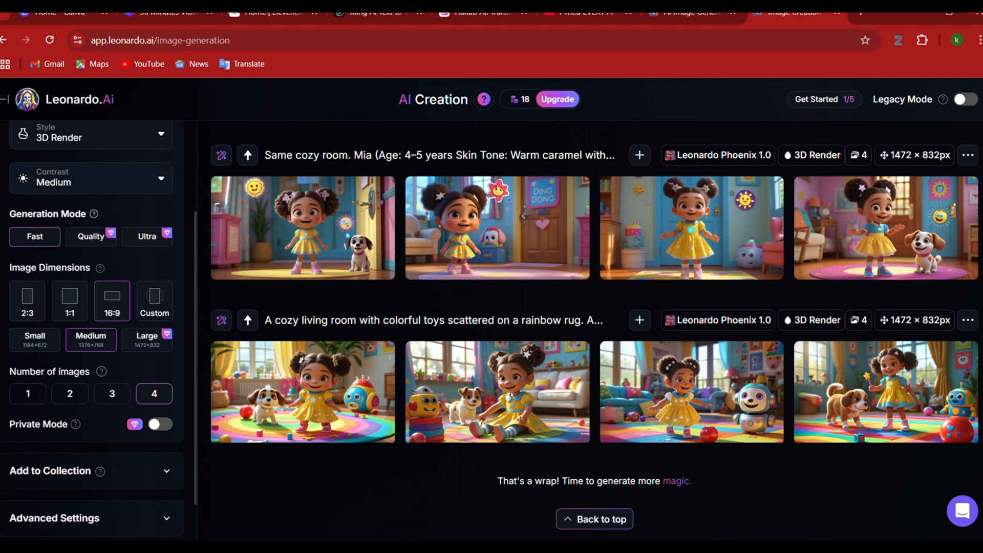
pyautogui.moveTo(936, 76)
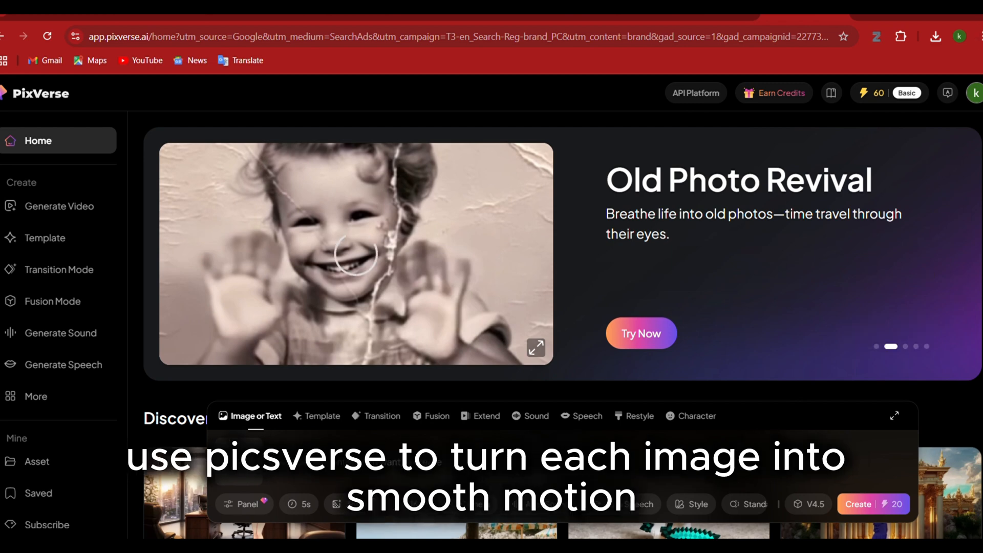
# Start a video from the PixVerse home creation bar.
pyautogui.click(868, 504)
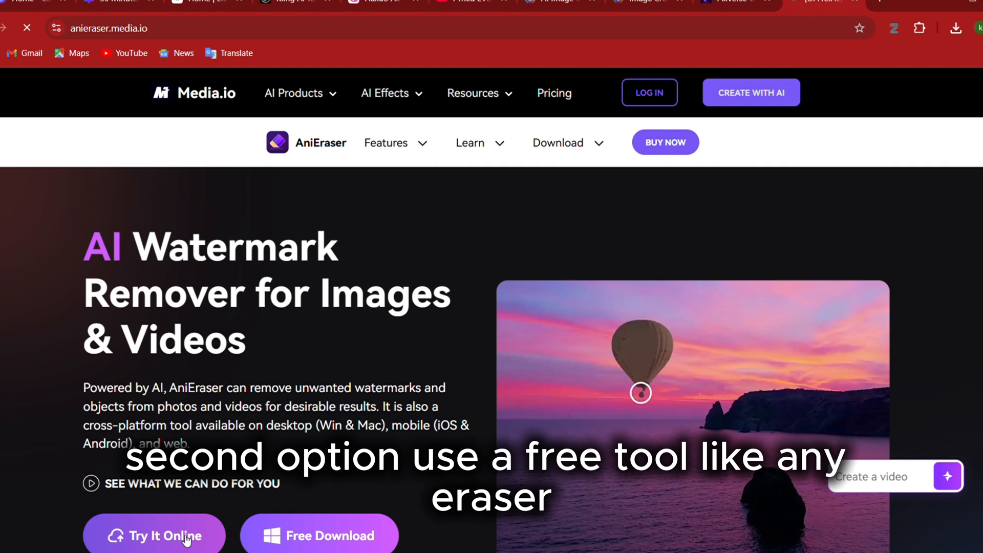
# Remove the PixVerse watermark from the girl-and-puppy clip in AniEraser's online tool.
pyautogui.click(153, 537)
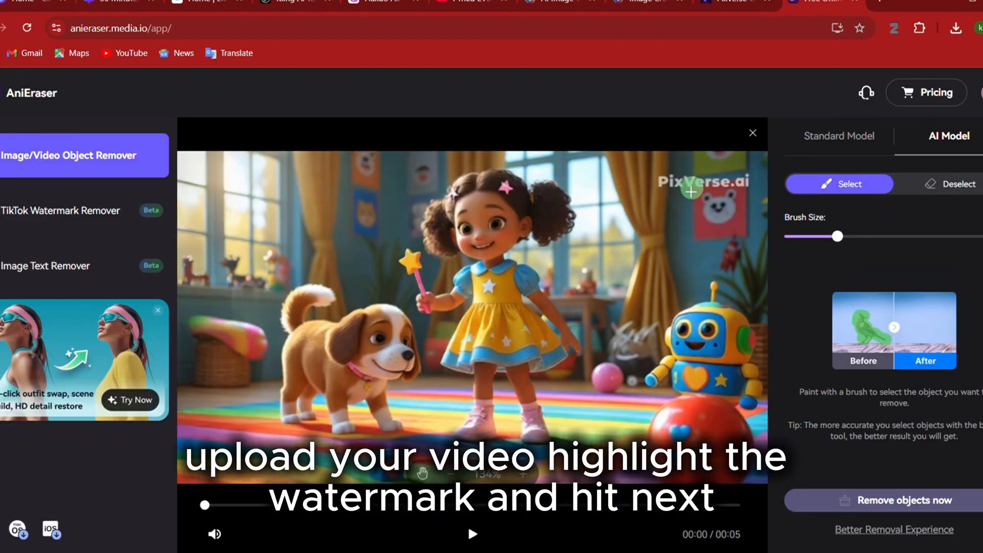
pyautogui.moveTo(689, 192); pyautogui.dragTo(755, 188)
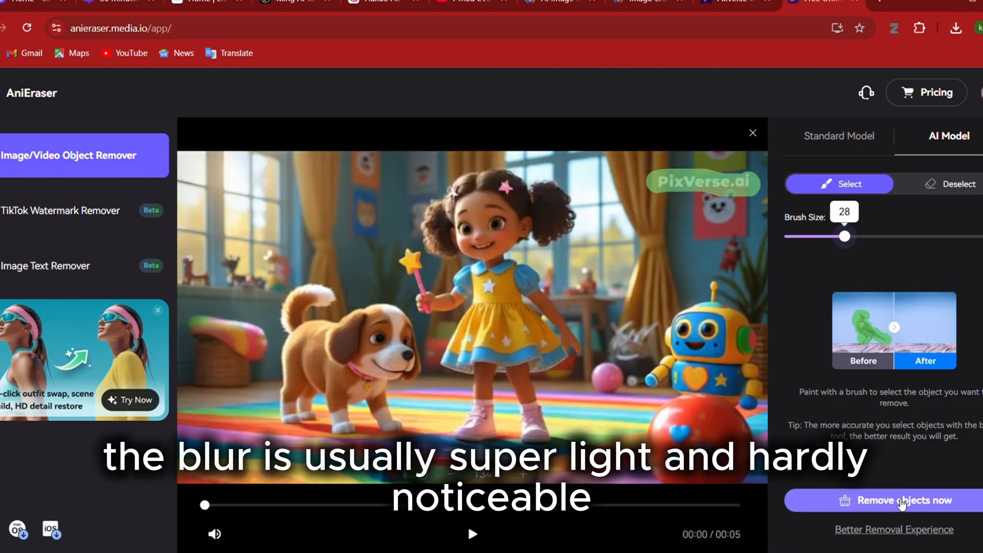
pyautogui.click(903, 501)
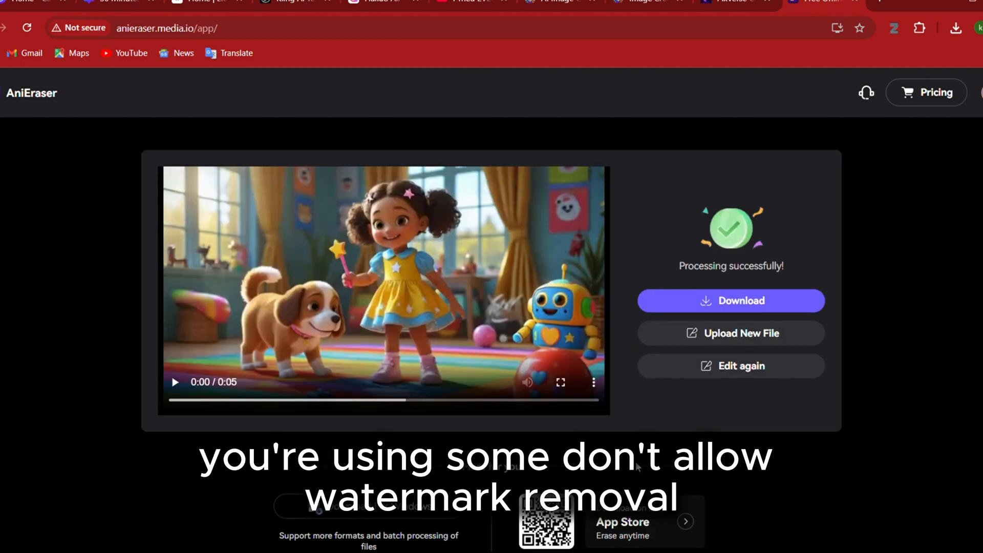
pyautogui.click(176, 382)
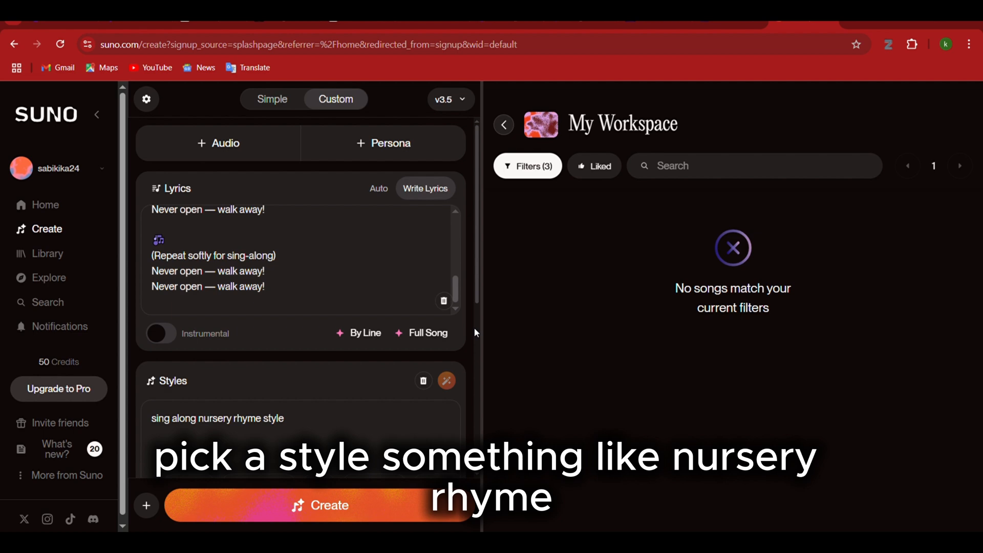
# Create the safety song in Suno with a sing-along nursery rhyme style.
pyautogui.click(320, 506)
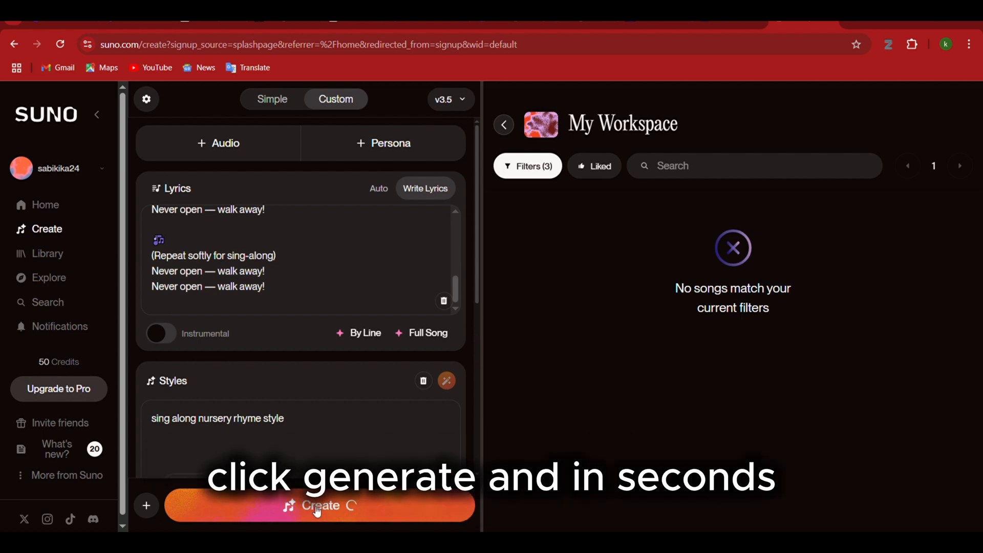
pyautogui.click(317, 506)
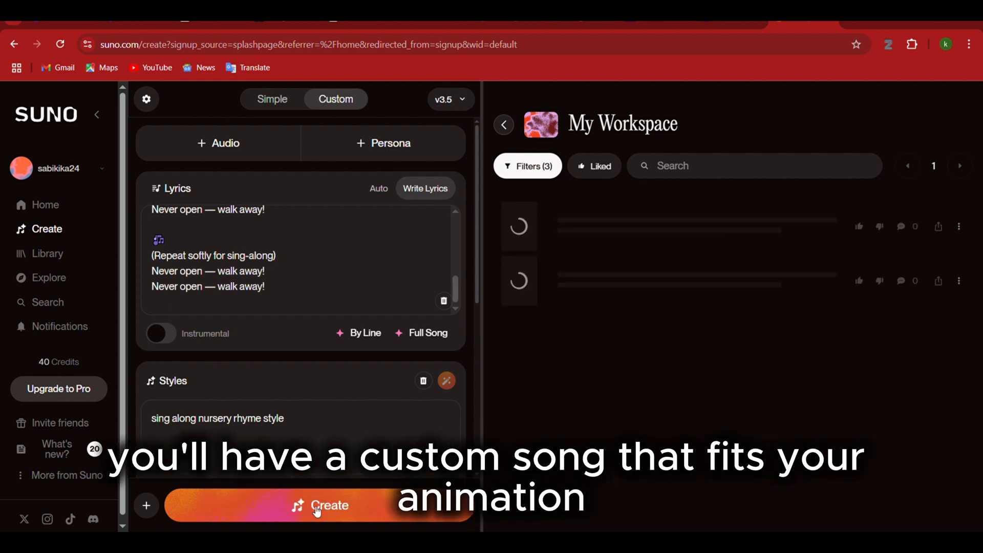
pyautogui.click(328, 506)
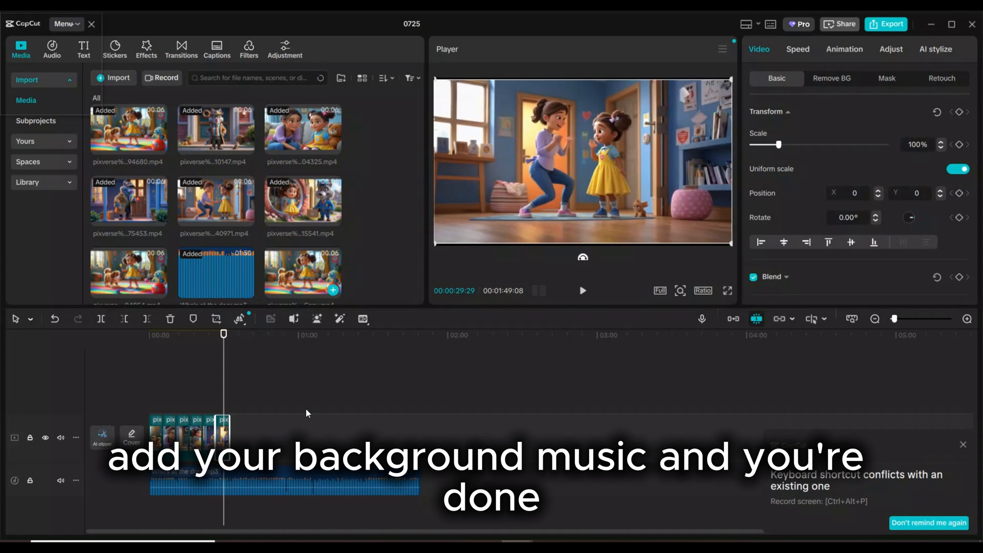
# Select the background music clip on the timeline and bring up the text effects library.
pyautogui.click(283, 485)
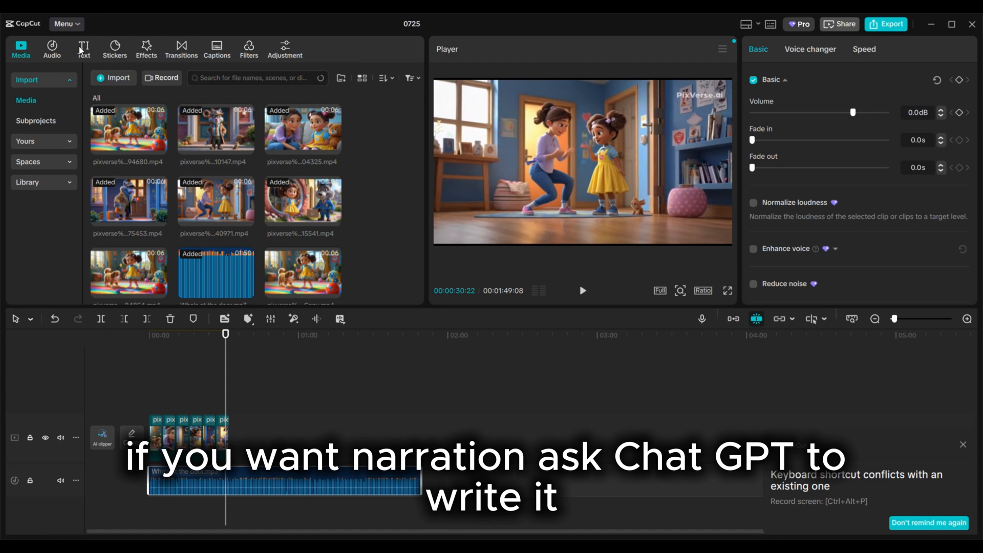
pyautogui.click(84, 47)
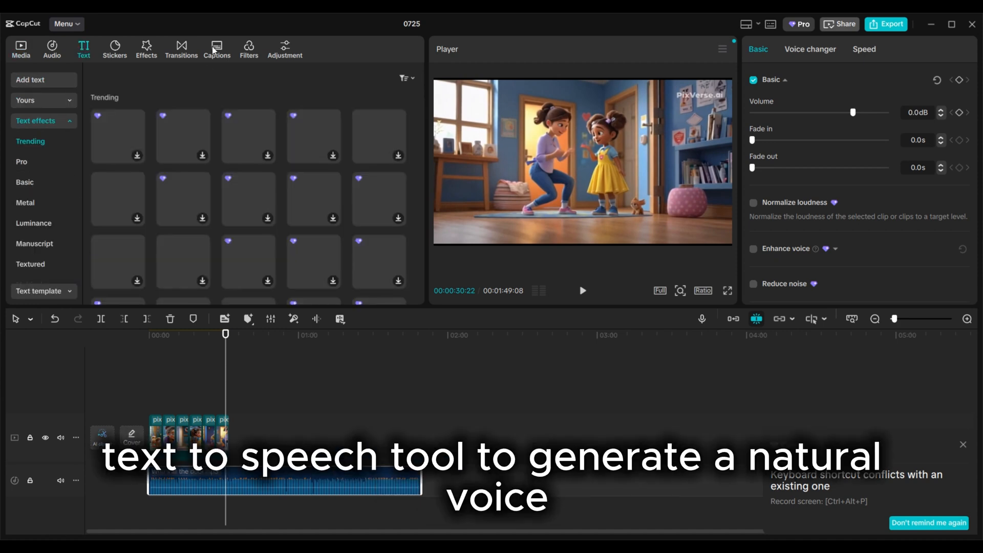
# Review the Auto captions options, then begin exporting the finished animation project.
pyautogui.click(217, 45)
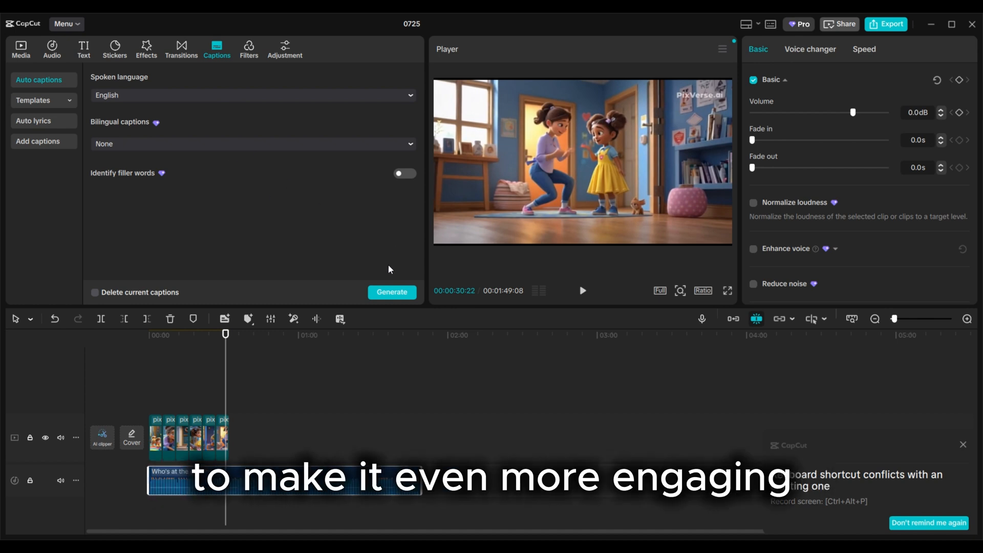
pyautogui.click(391, 292)
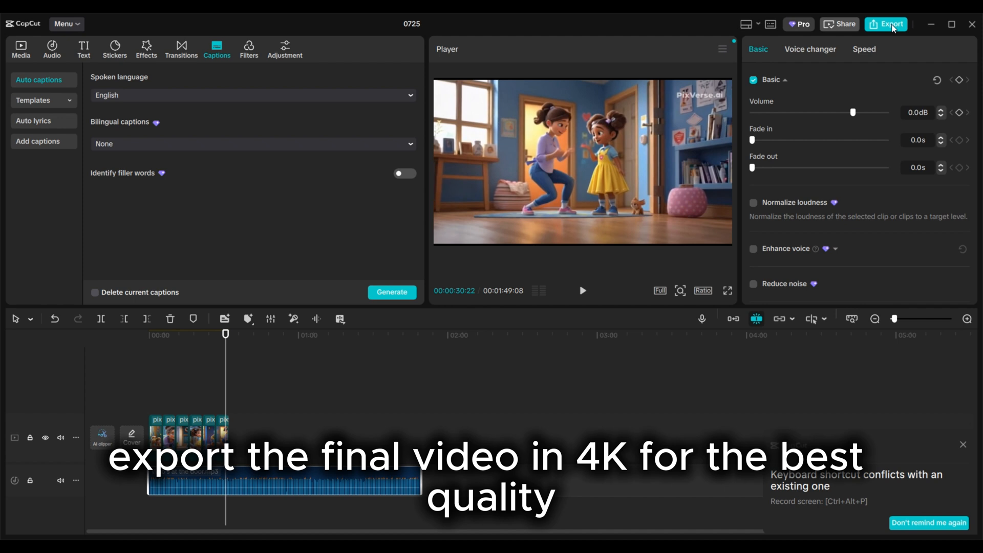
pyautogui.click(885, 25)
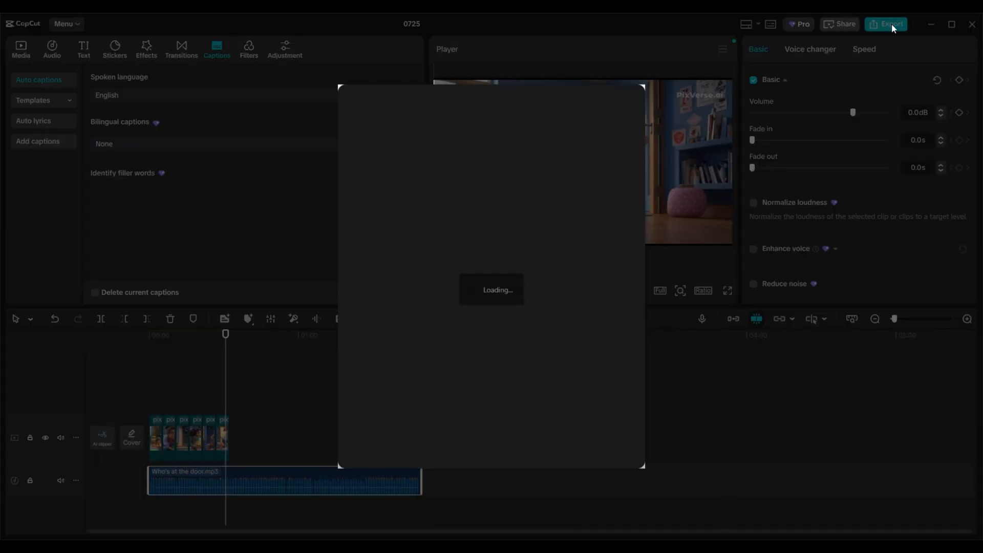